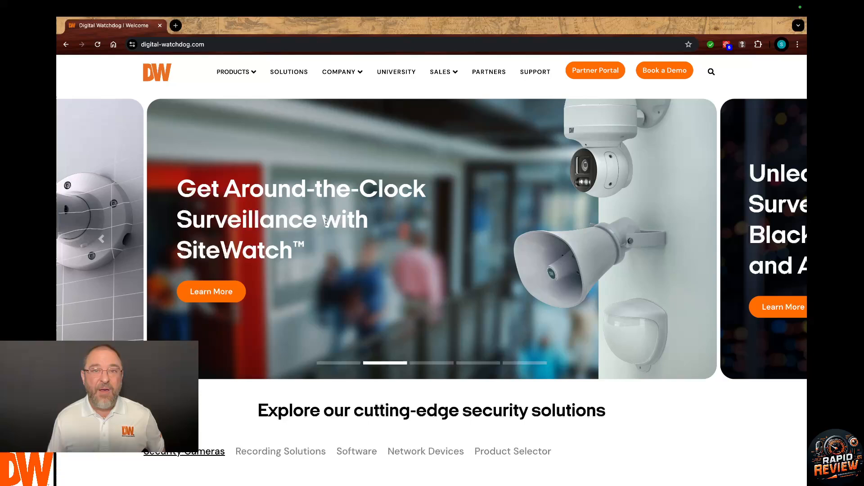
pyautogui.moveTo(262, 124)
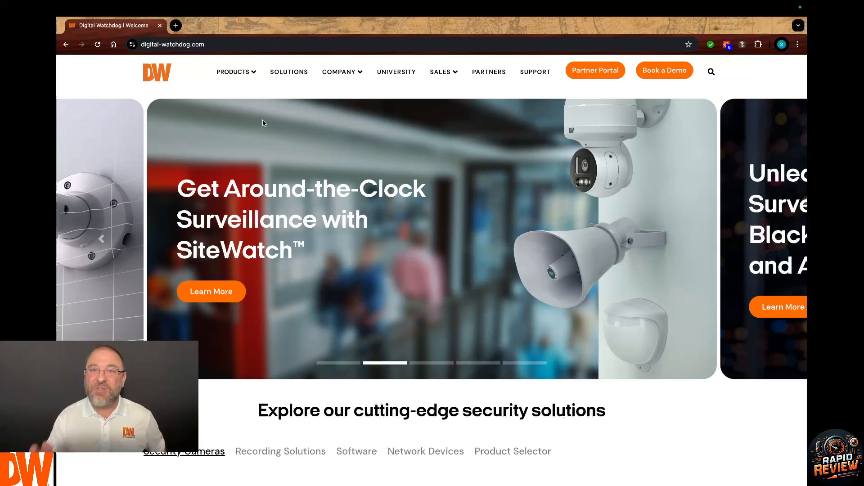
pyautogui.moveTo(233, 72)
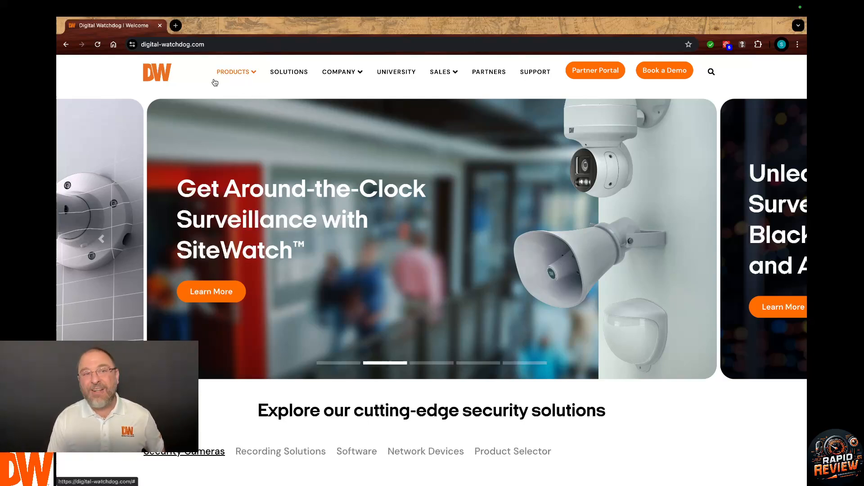
# Navigate from Products > Software to the DW Spectrum IPVMS product site
pyautogui.click(234, 72)
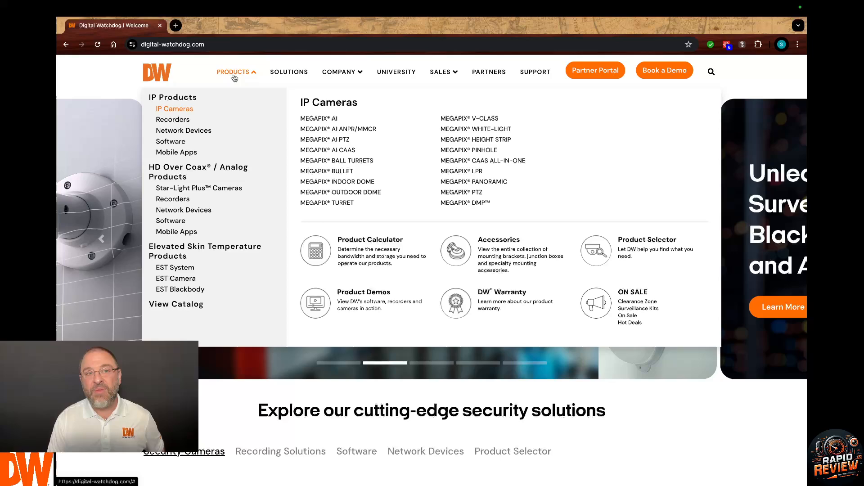
pyautogui.moveTo(170, 142)
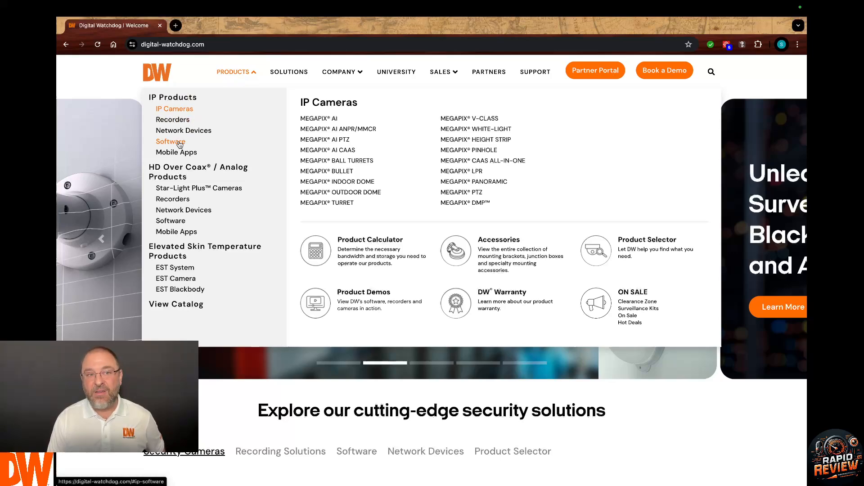
pyautogui.click(170, 141)
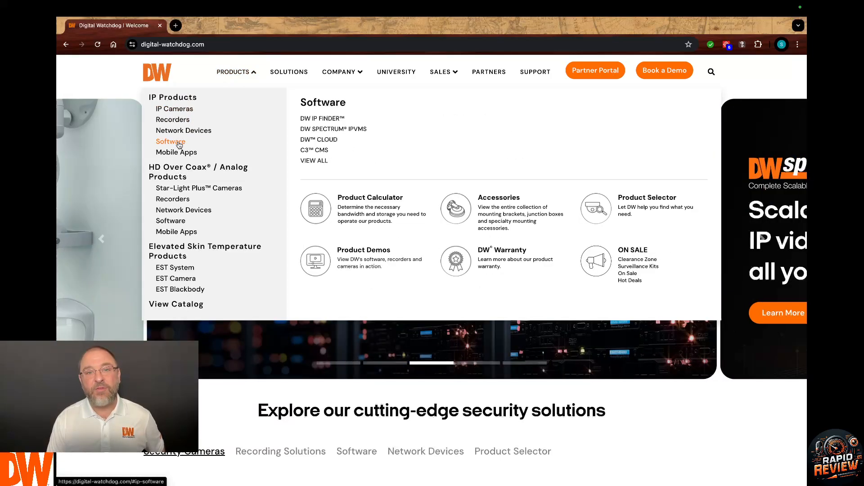
pyautogui.moveTo(355, 136)
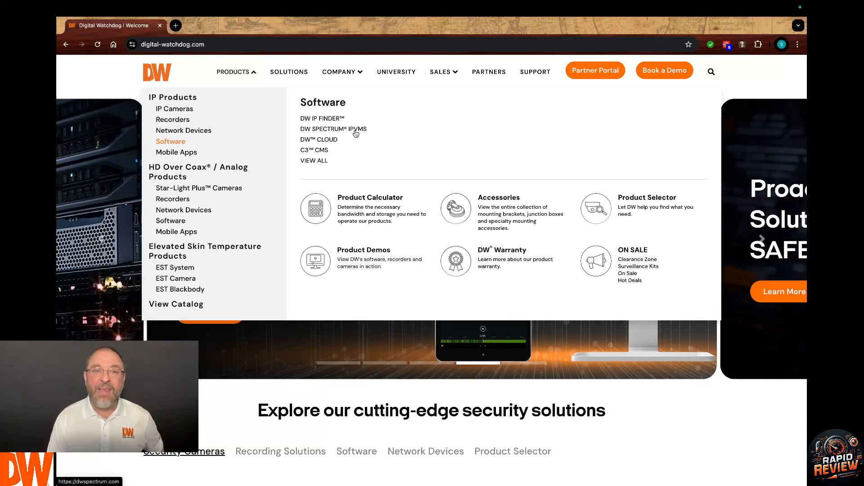
pyautogui.click(333, 129)
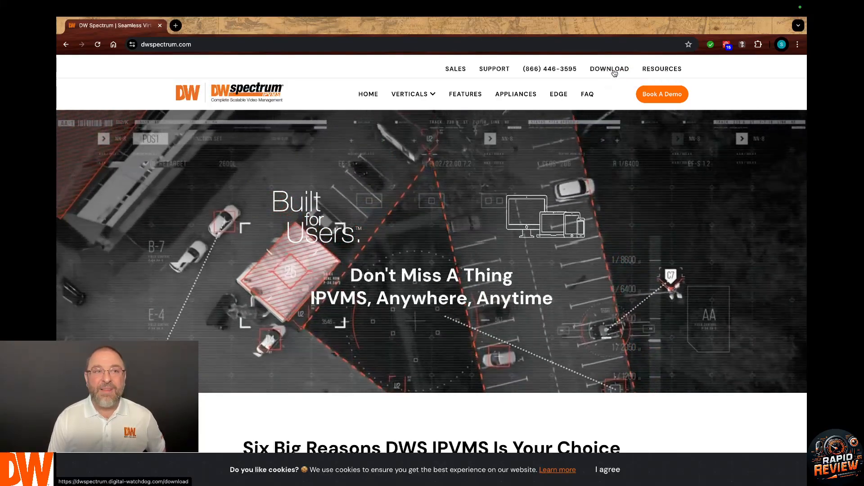
# Show the Windows downloads for DW Spectrum 5.1.4.38659 on the DW Cloud download page
pyautogui.click(609, 68)
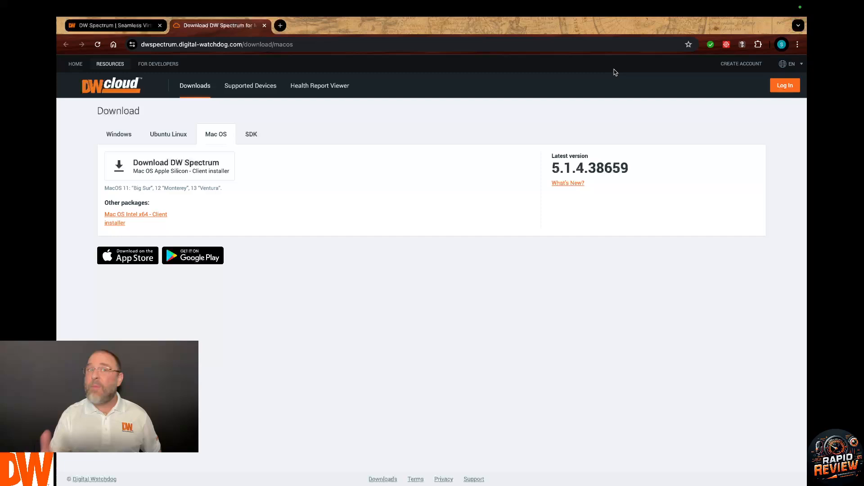
pyautogui.moveTo(608, 74)
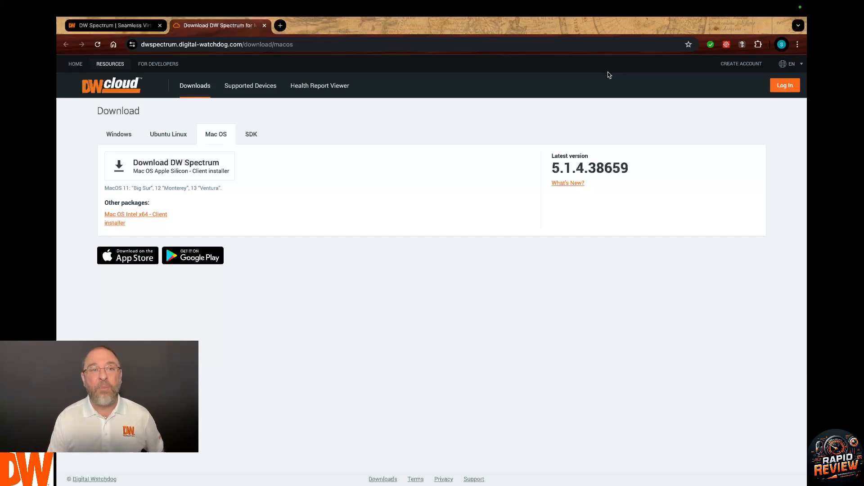
pyautogui.moveTo(522, 195)
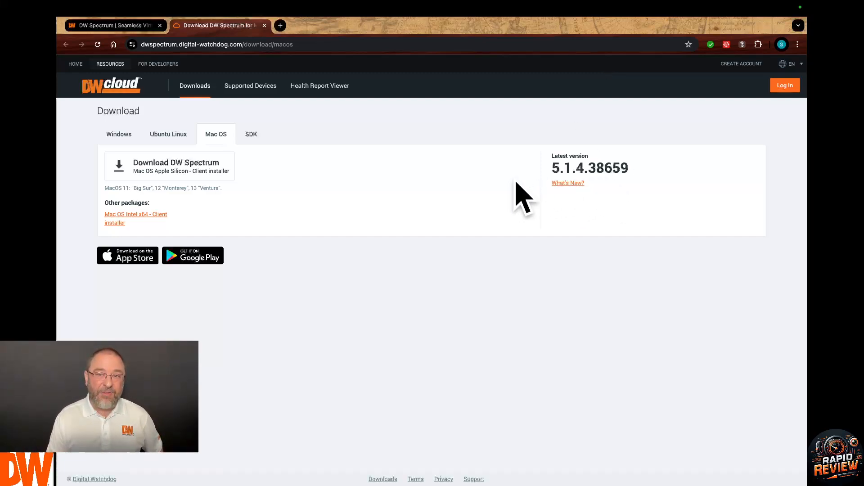
pyautogui.moveTo(86, 207)
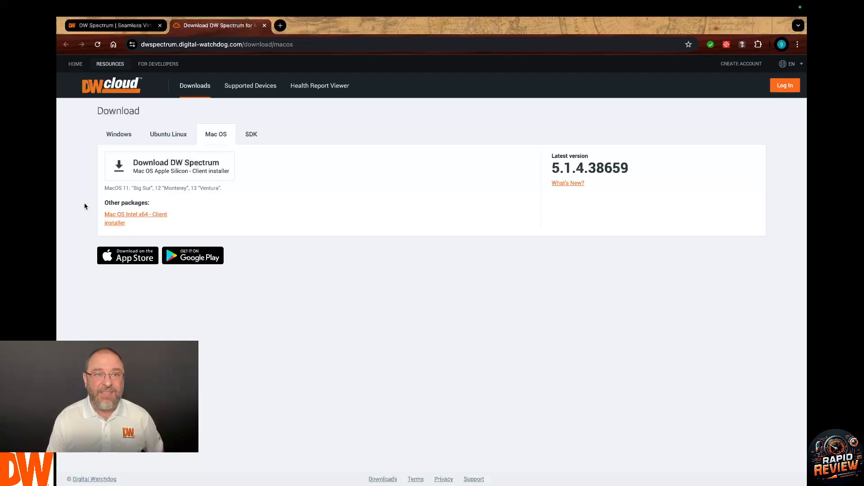
pyautogui.click(119, 134)
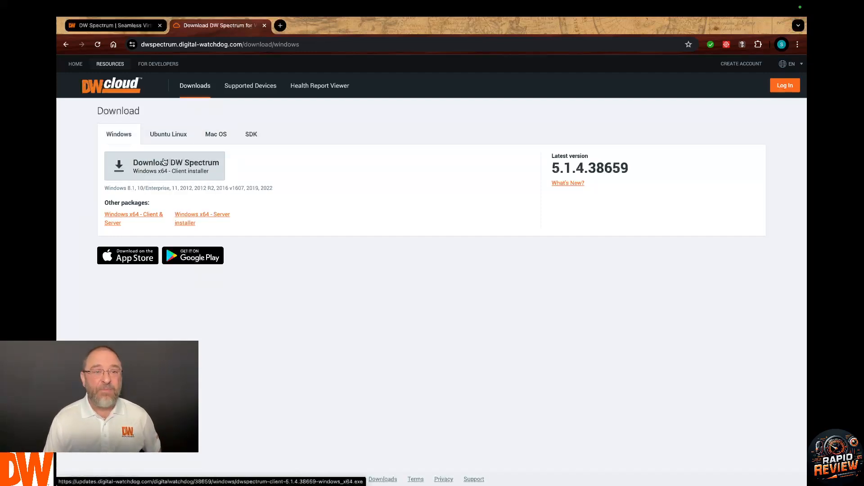
pyautogui.moveTo(305, 157)
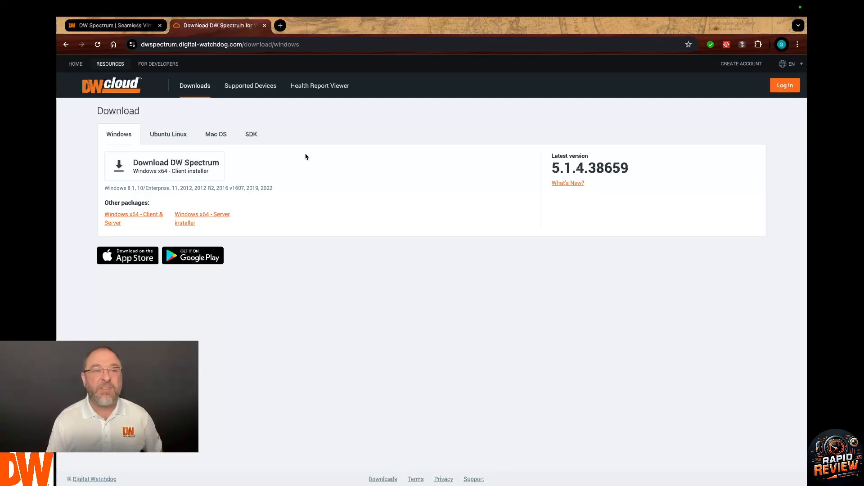
pyautogui.moveTo(246, 149)
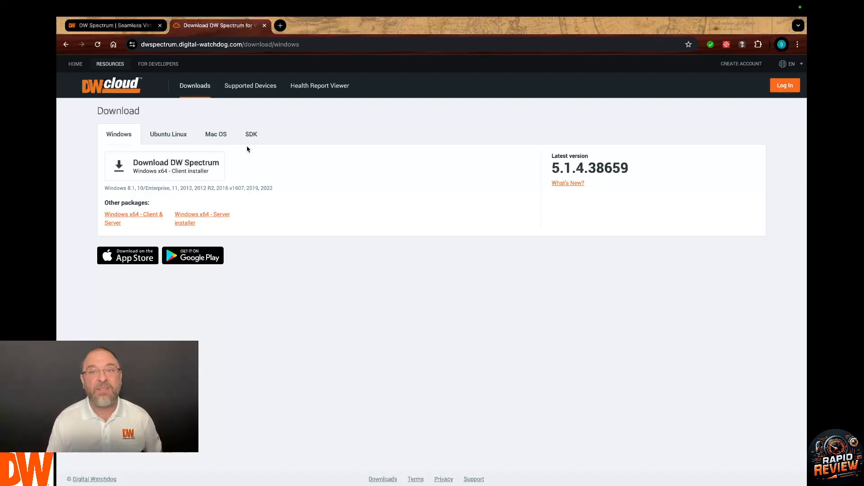
pyautogui.moveTo(630, 173)
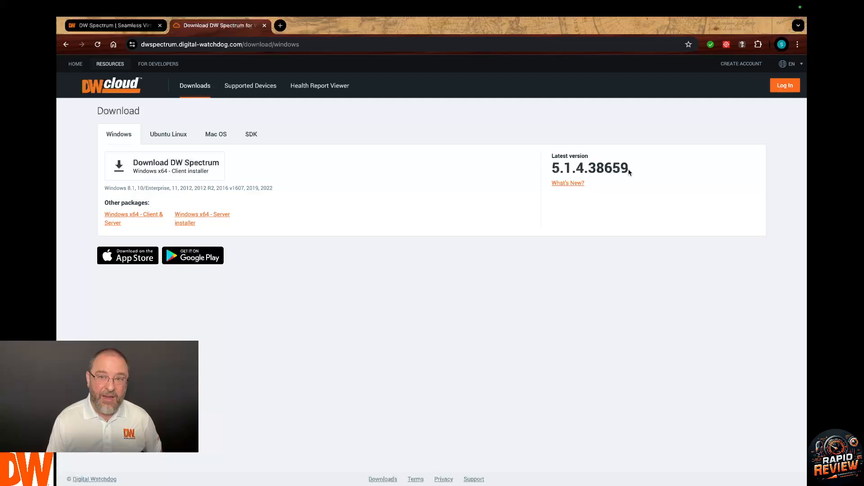
pyautogui.moveTo(568, 182)
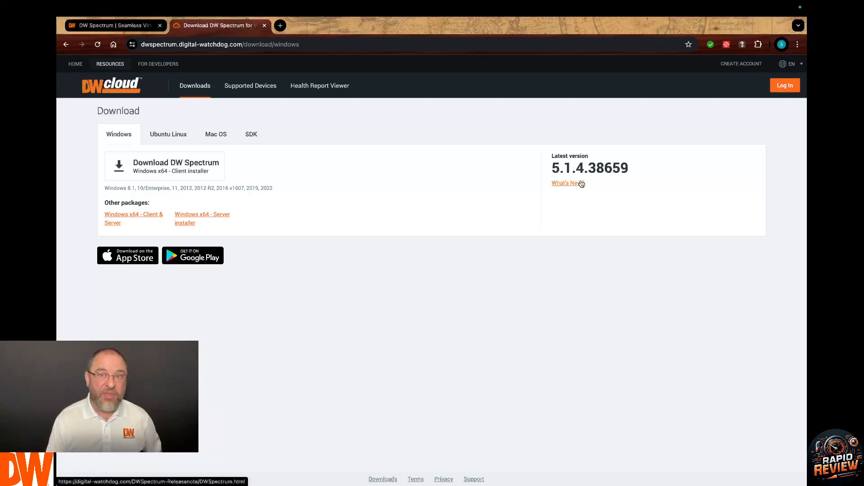
pyautogui.moveTo(475, 177)
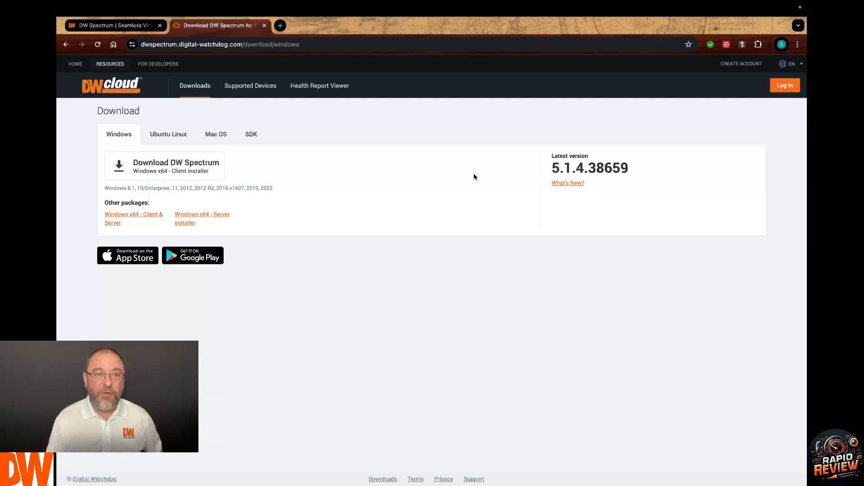
pyautogui.moveTo(451, 171)
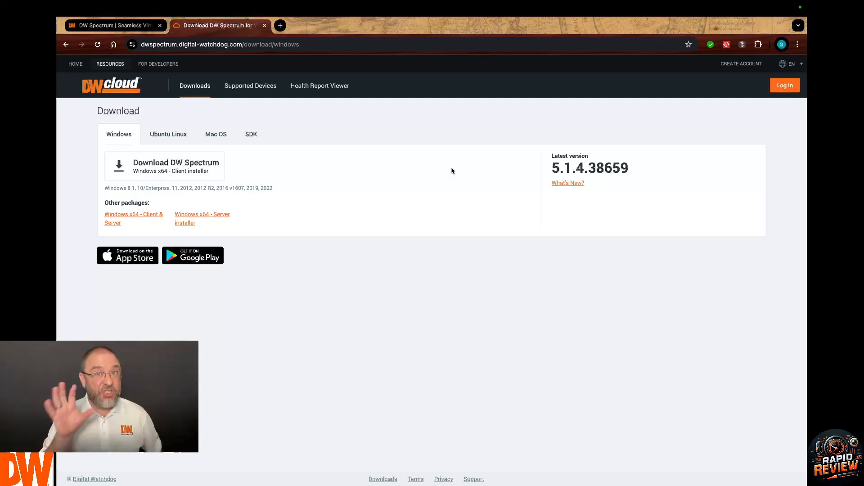
pyautogui.moveTo(307, 148)
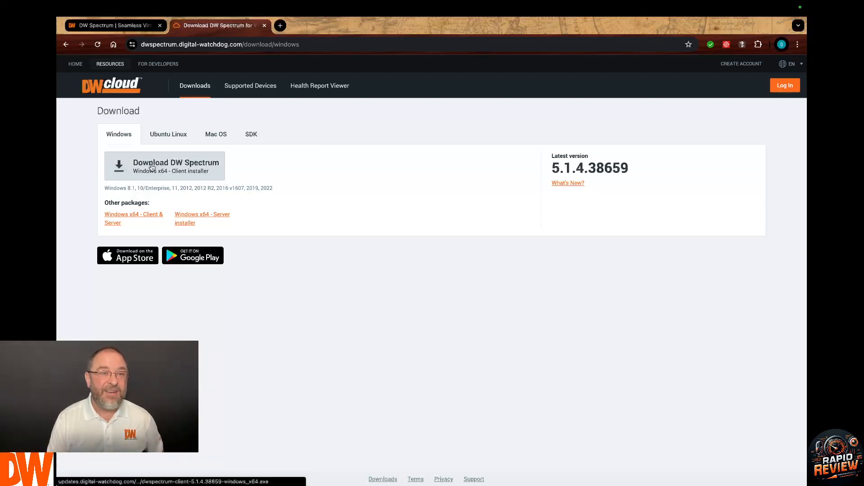
pyautogui.click(167, 134)
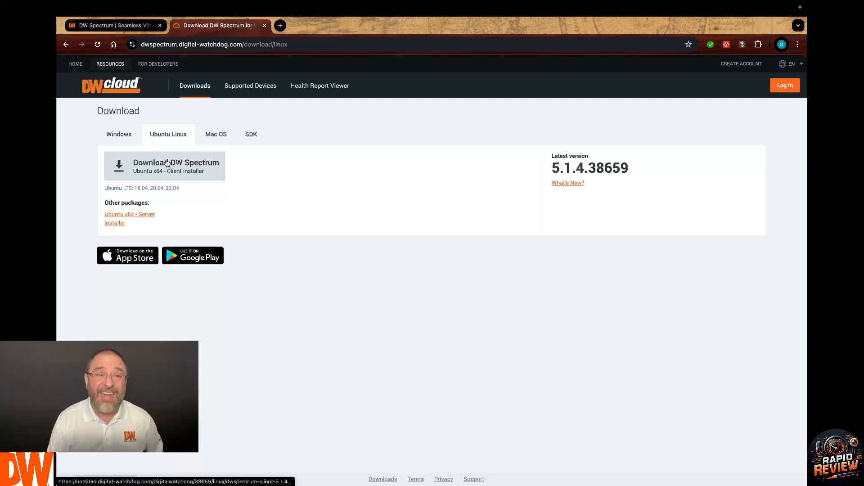
pyautogui.click(215, 134)
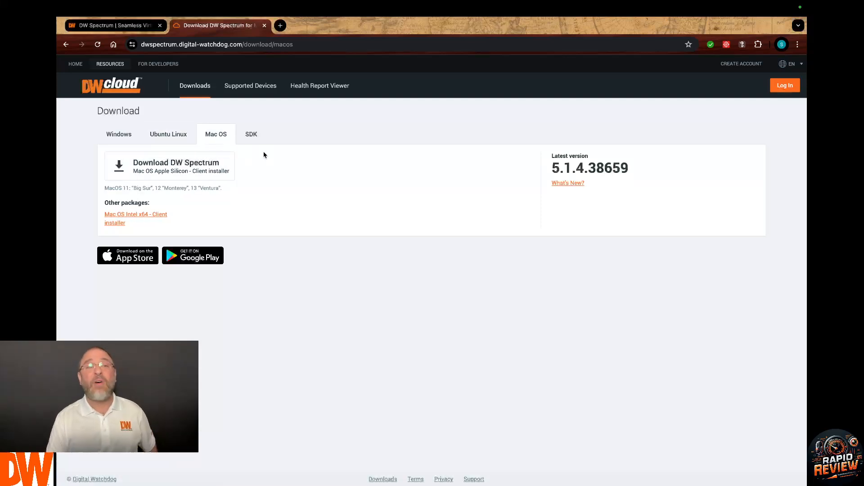
pyautogui.moveTo(135, 139)
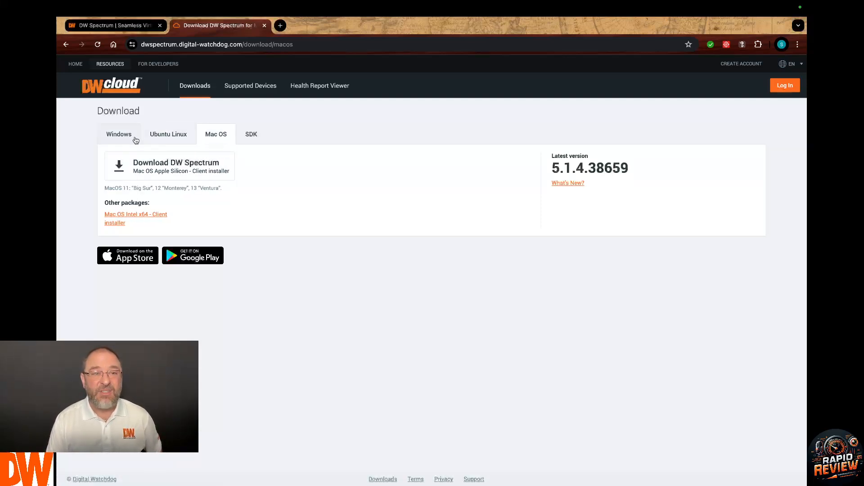
pyautogui.click(118, 134)
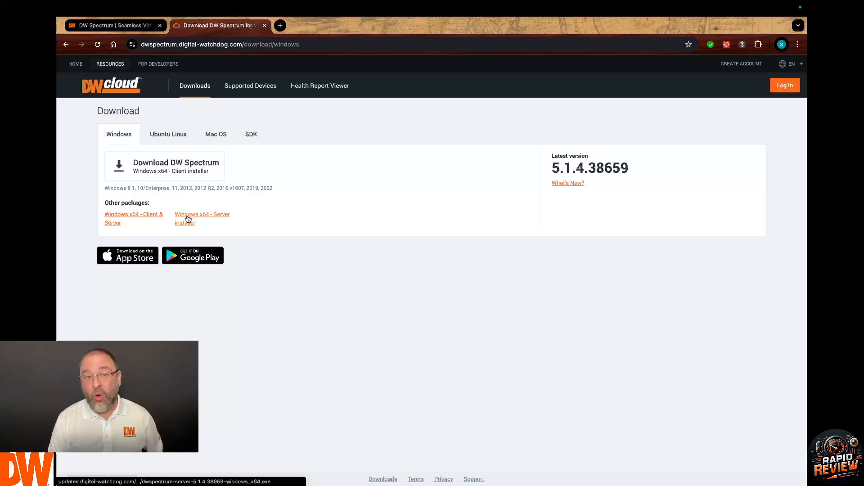
pyautogui.moveTo(188, 227)
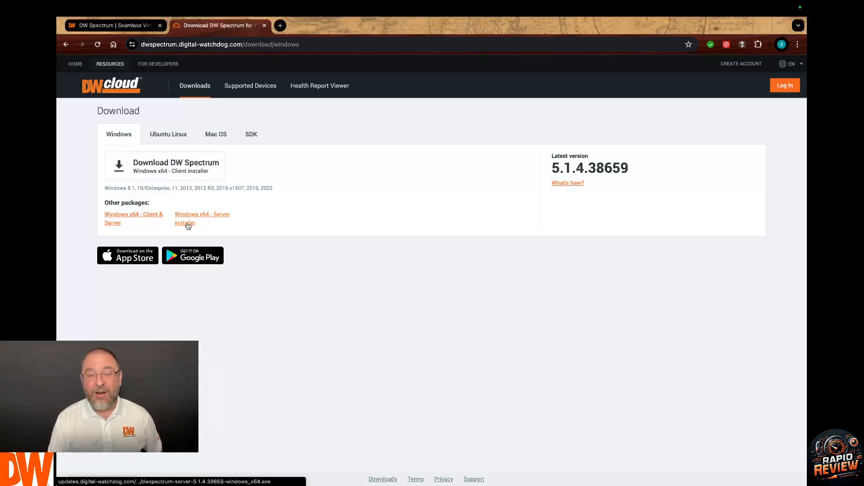
pyautogui.moveTo(134, 217)
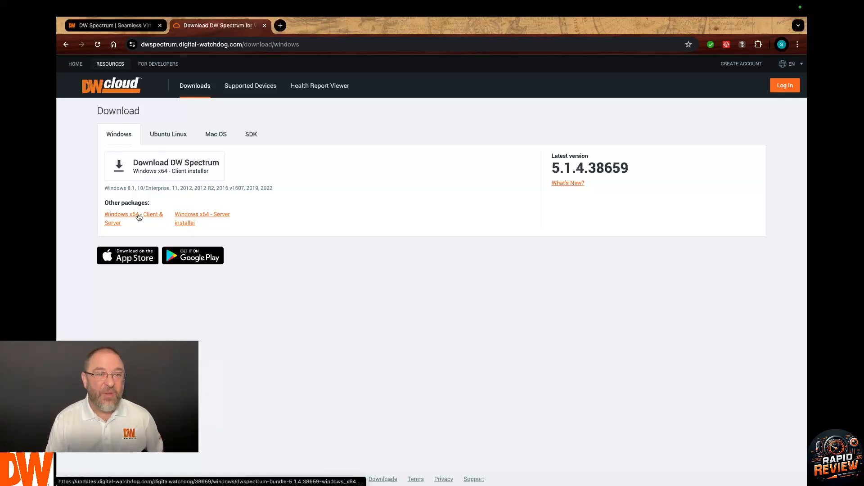
pyautogui.moveTo(282, 205)
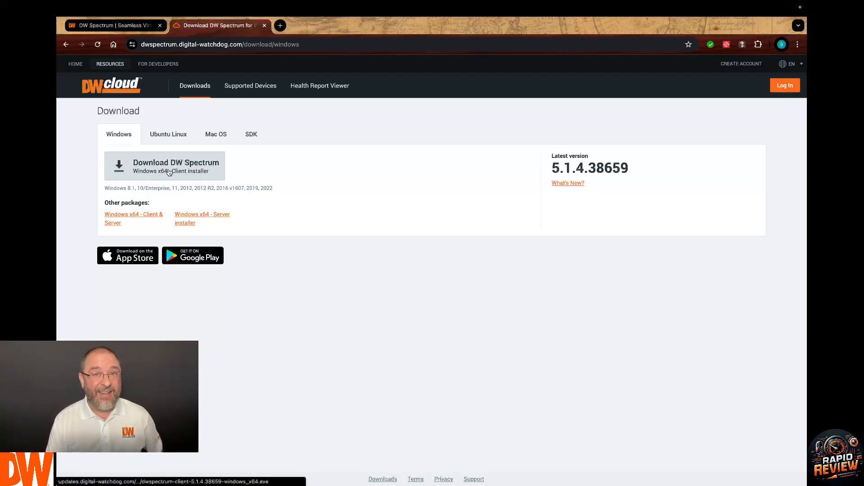
pyautogui.click(168, 134)
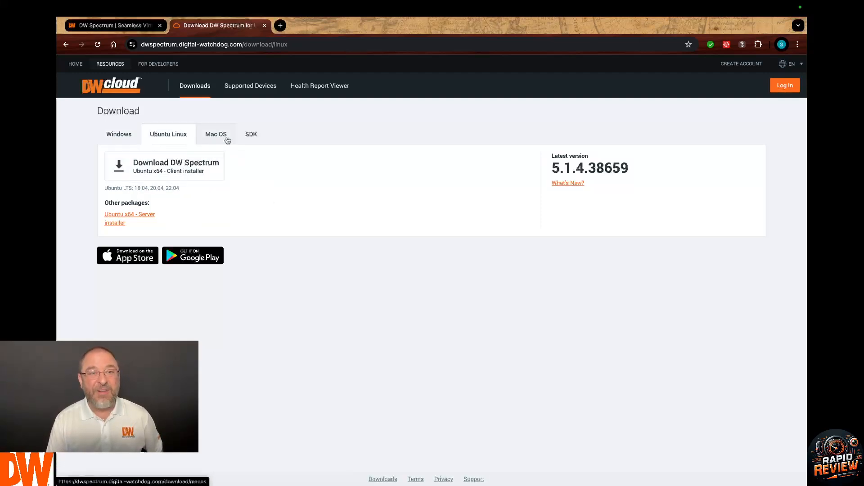
pyautogui.click(119, 134)
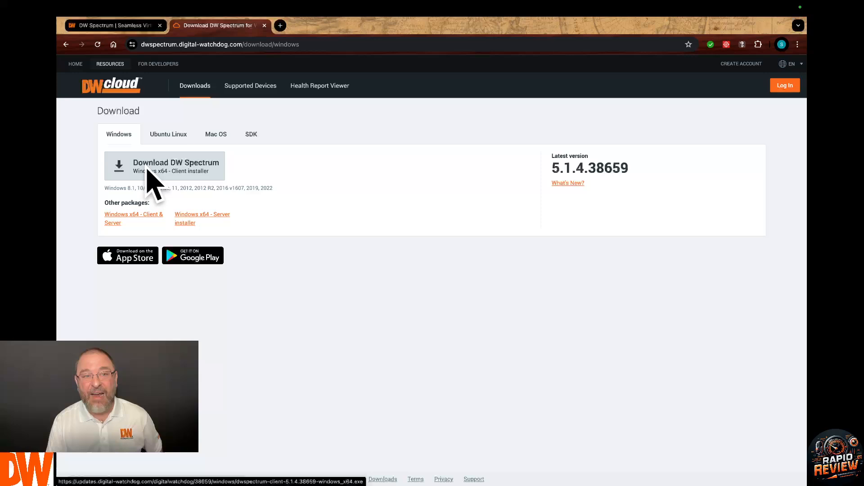
pyautogui.moveTo(180, 142)
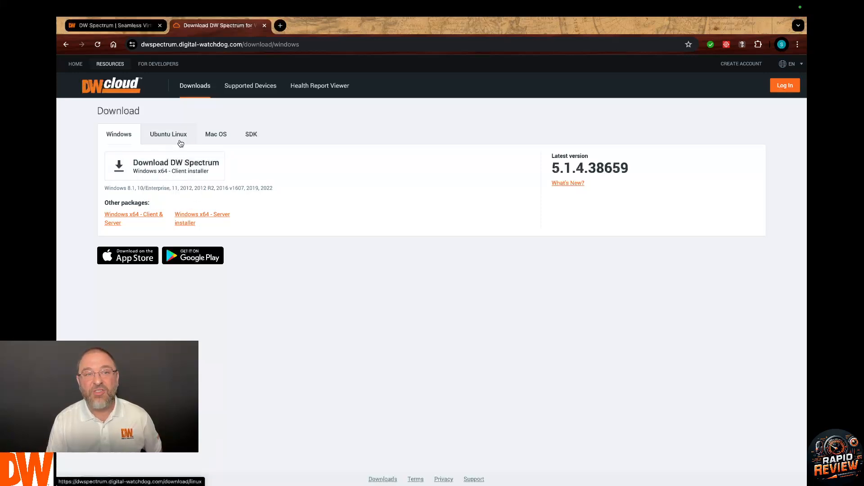
pyautogui.moveTo(197, 177)
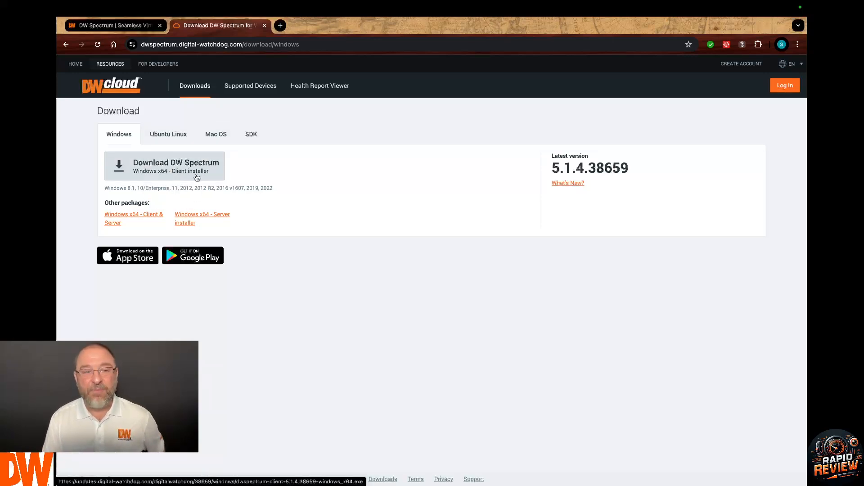
pyautogui.moveTo(233, 197)
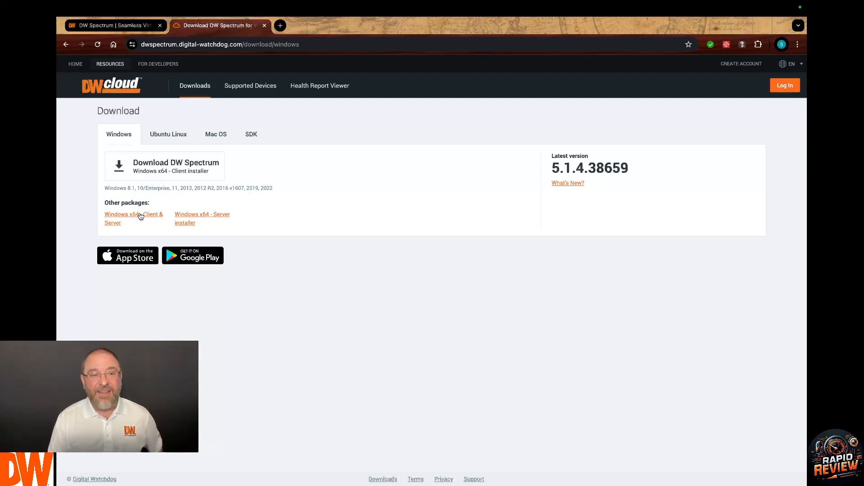
pyautogui.moveTo(140, 226)
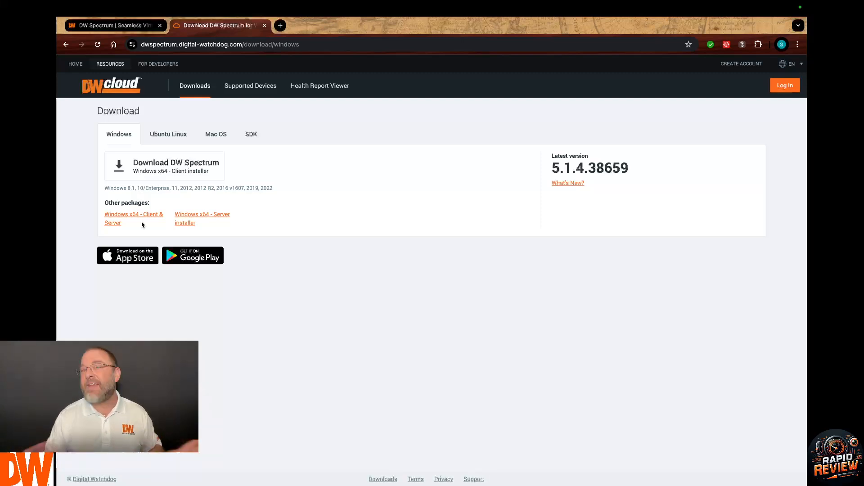
pyautogui.moveTo(185, 218)
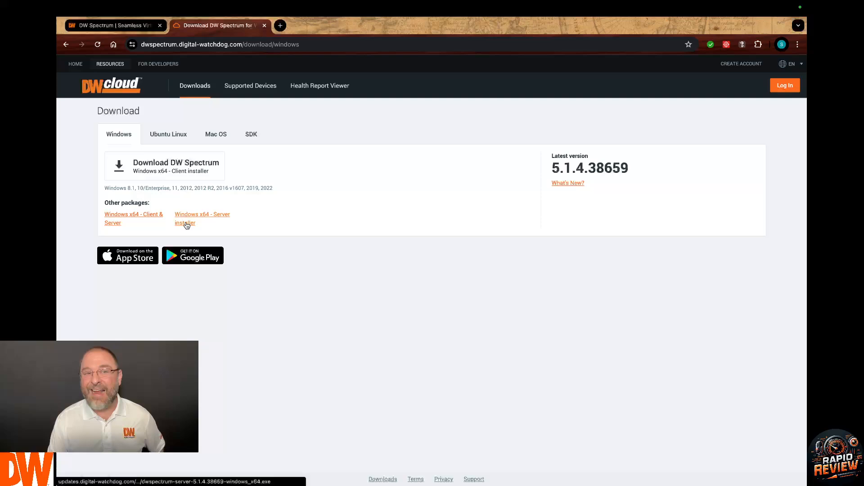
pyautogui.moveTo(396, 197)
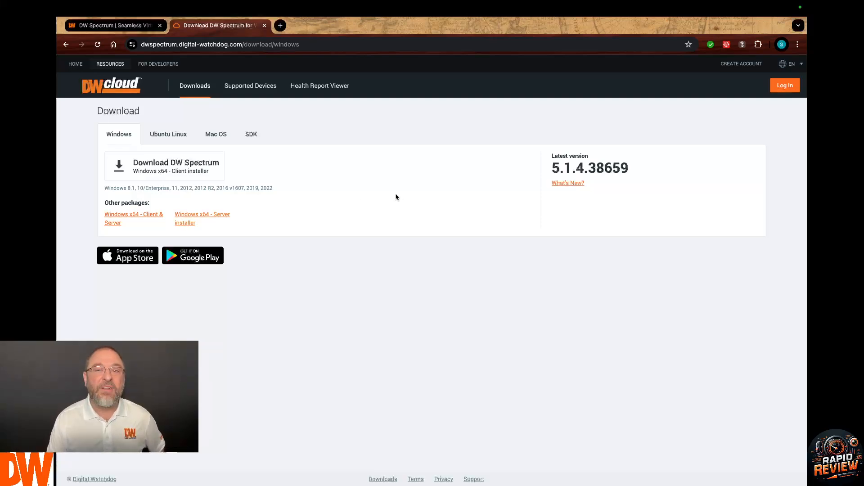
pyautogui.moveTo(567, 183)
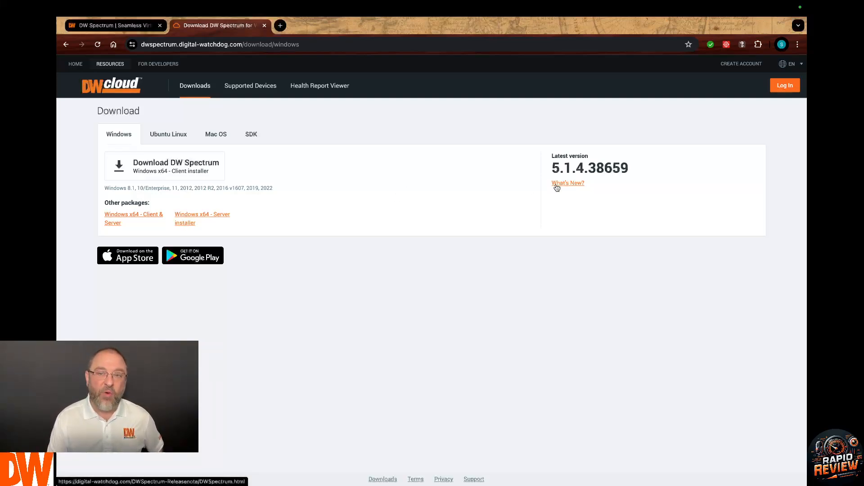
pyautogui.click(567, 183)
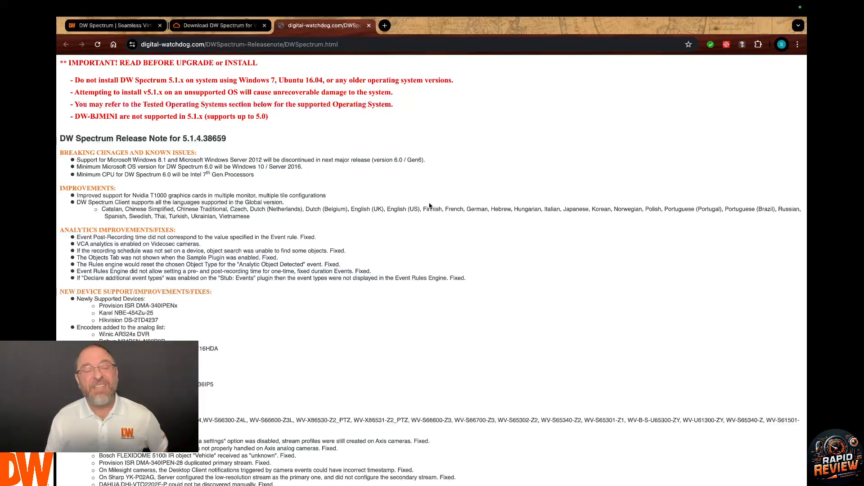
pyautogui.moveTo(288, 185)
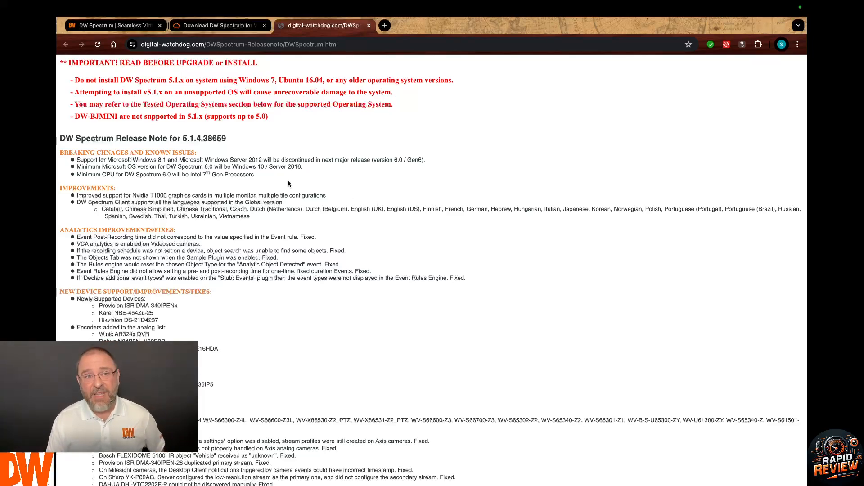
# Scroll the 5.1.4.38659 release notes to the in-client upgrade build 38659 and password
pyautogui.scroll(-3)
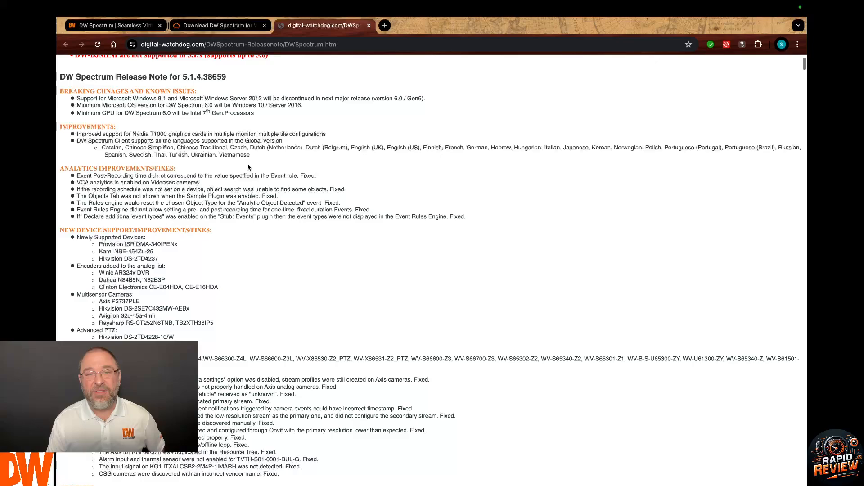
pyautogui.scroll(-3)
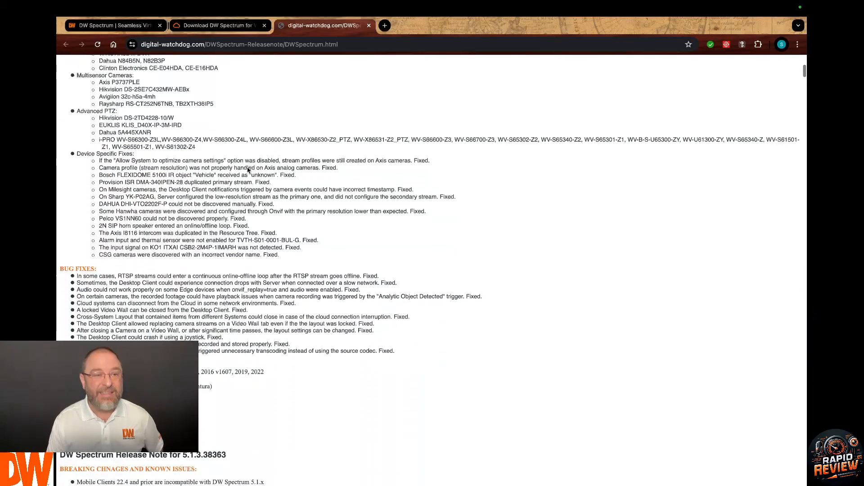
pyautogui.scroll(-3)
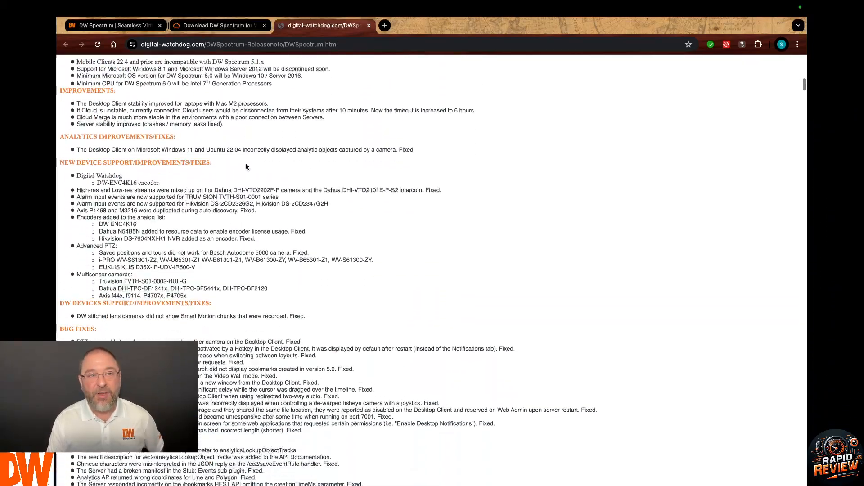
pyautogui.scroll(-3)
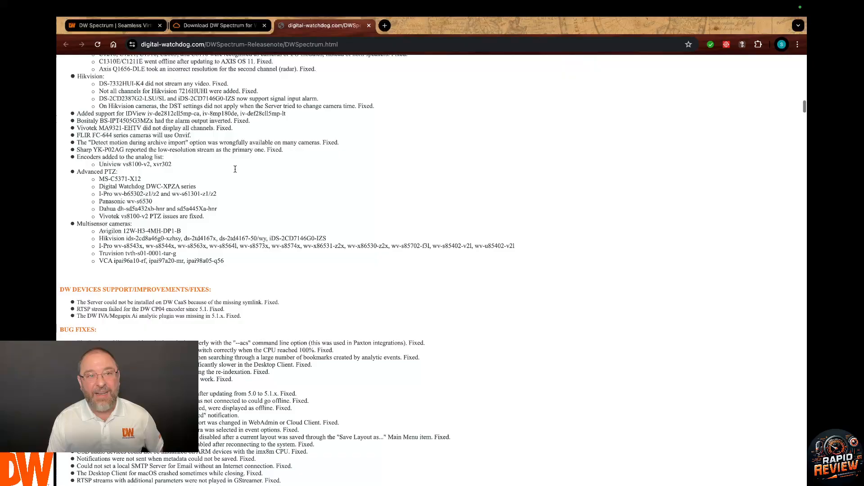
pyautogui.scroll(3)
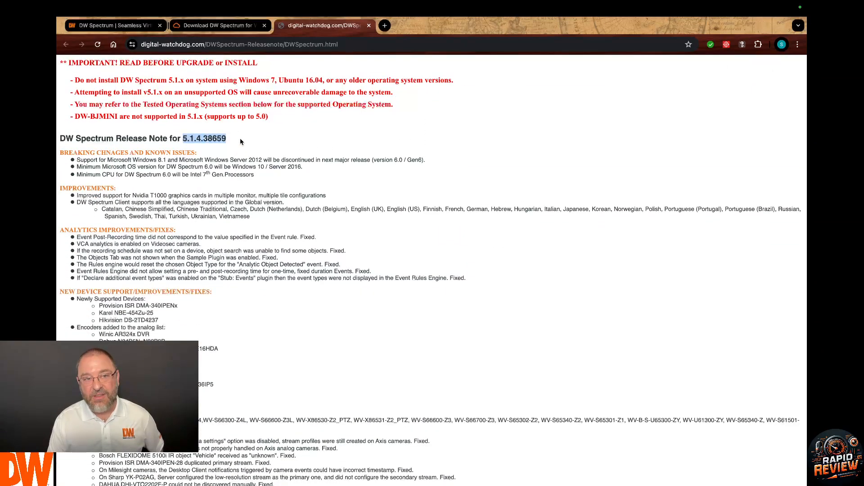
pyautogui.scroll(-3)
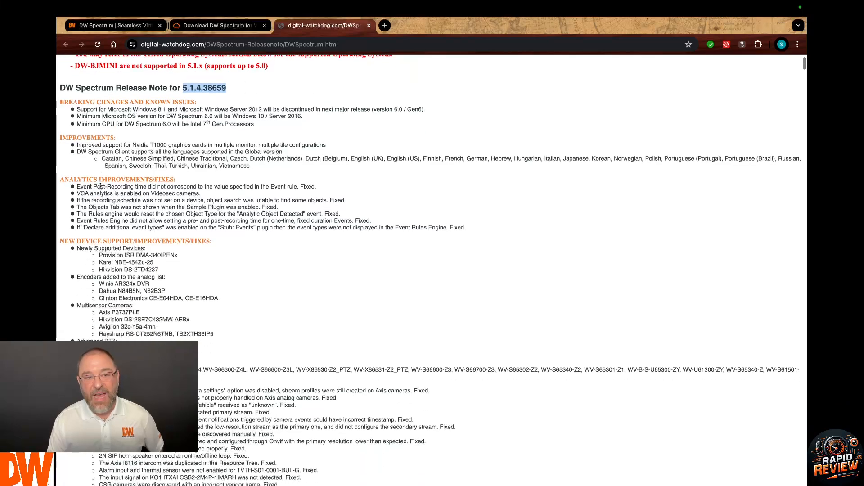
pyautogui.scroll(-3)
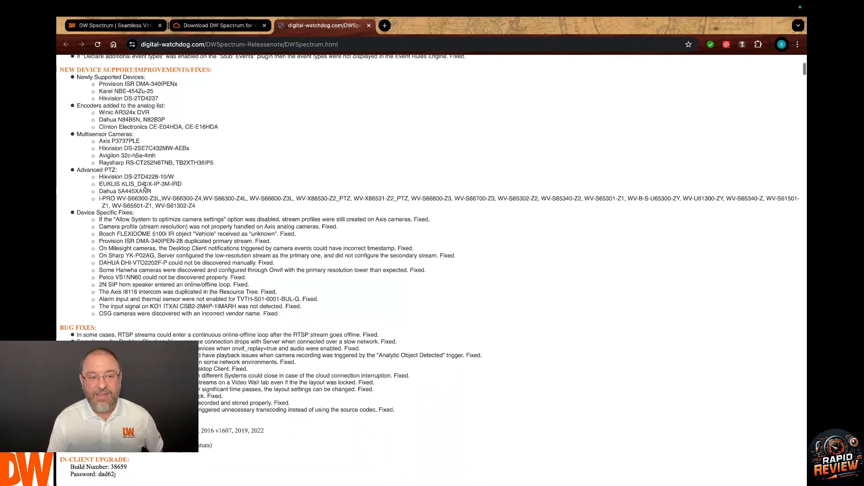
pyautogui.scroll(-3)
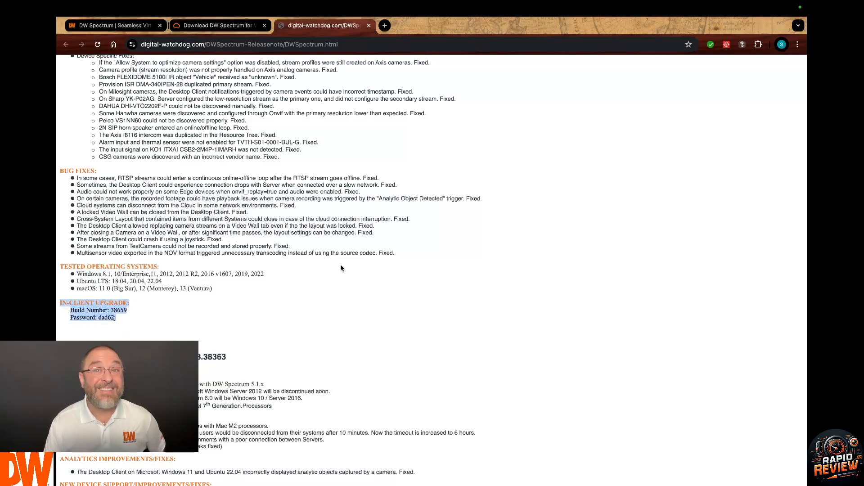
pyautogui.moveTo(311, 299)
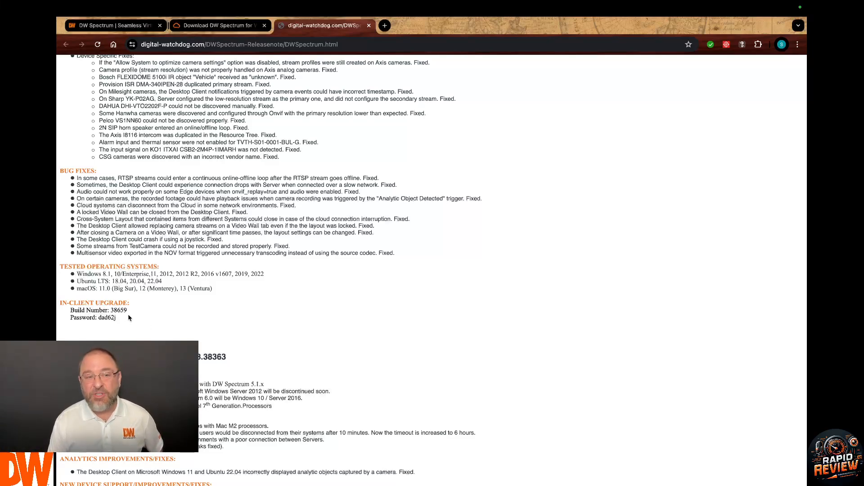
pyautogui.moveTo(148, 313)
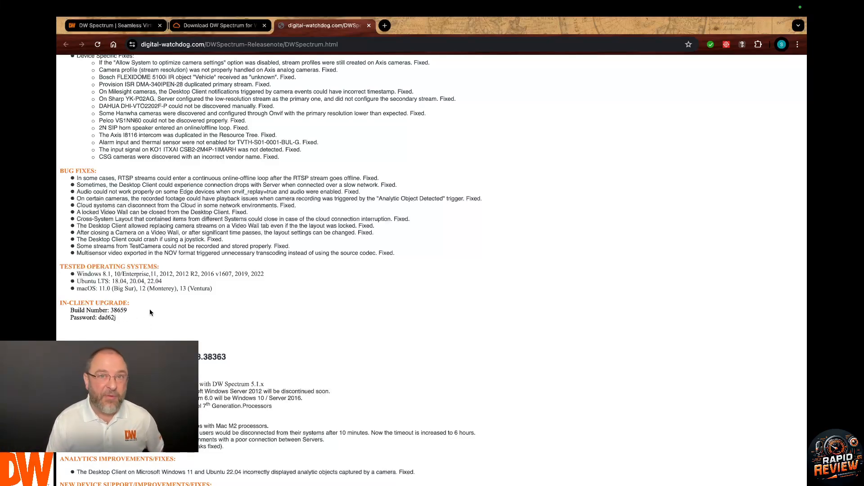
pyautogui.moveTo(131, 321)
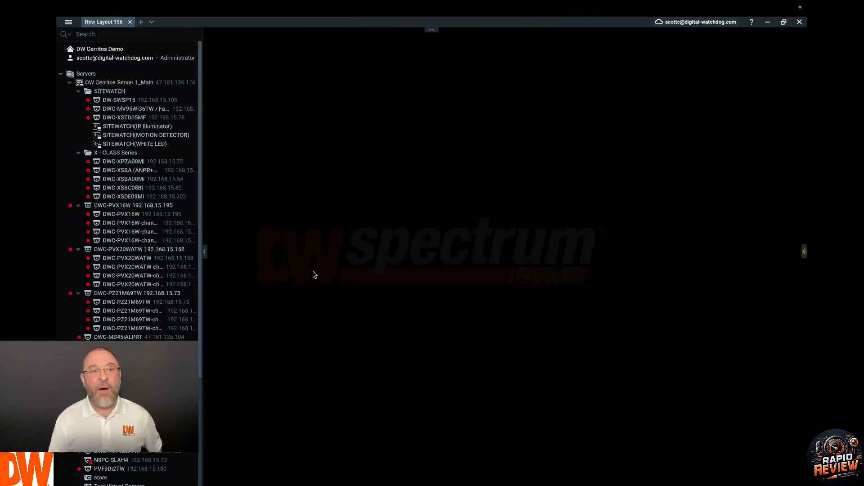
pyautogui.moveTo(249, 241)
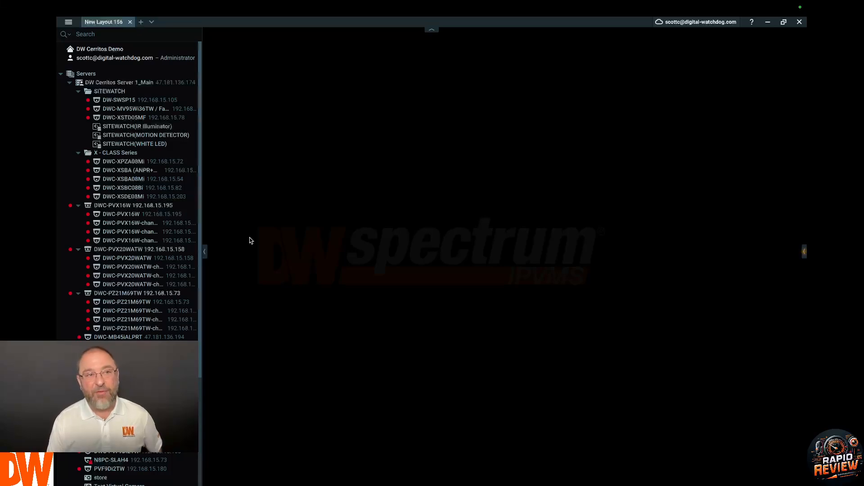
pyautogui.moveTo(264, 226)
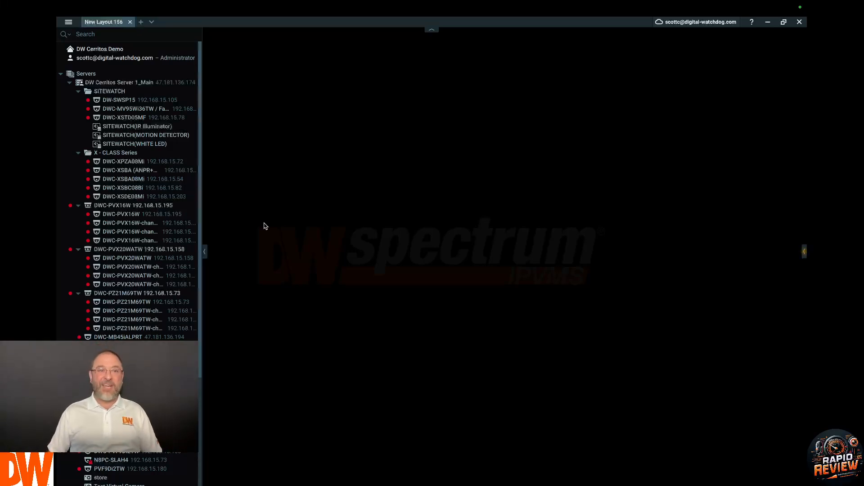
pyautogui.moveTo(327, 135)
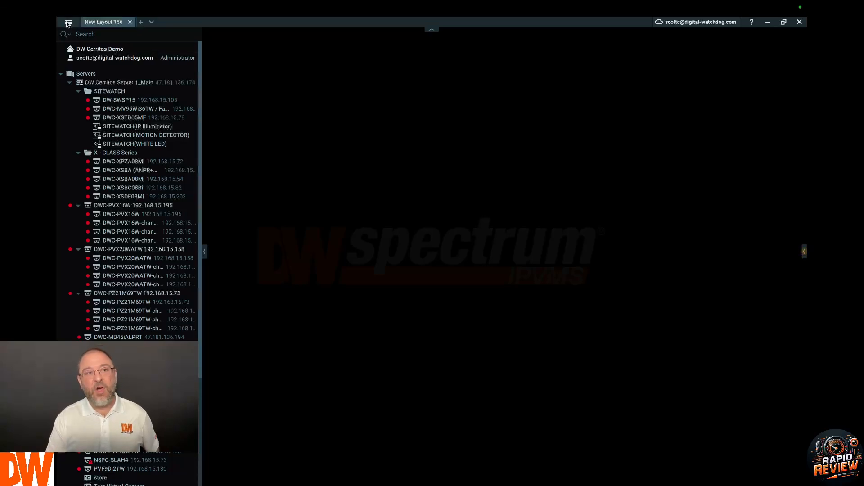
# View the Updates status in System Administration, client and servers on 5.1.4.38659
pyautogui.click(68, 22)
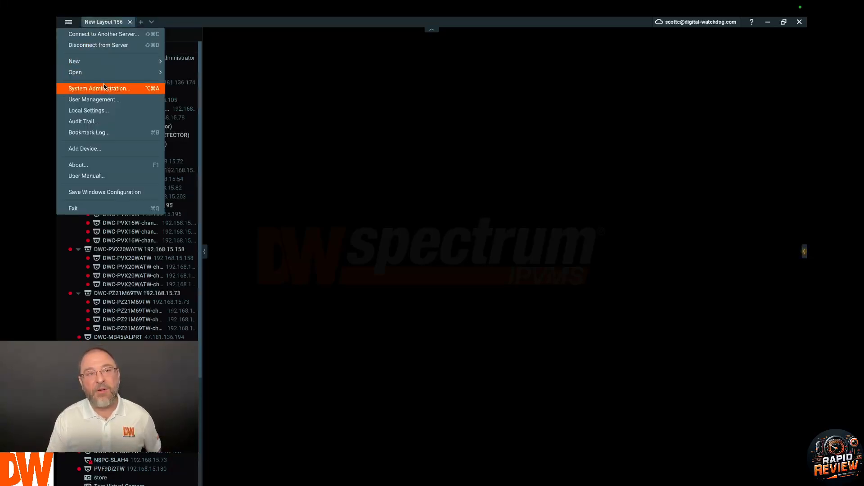
pyautogui.click(99, 88)
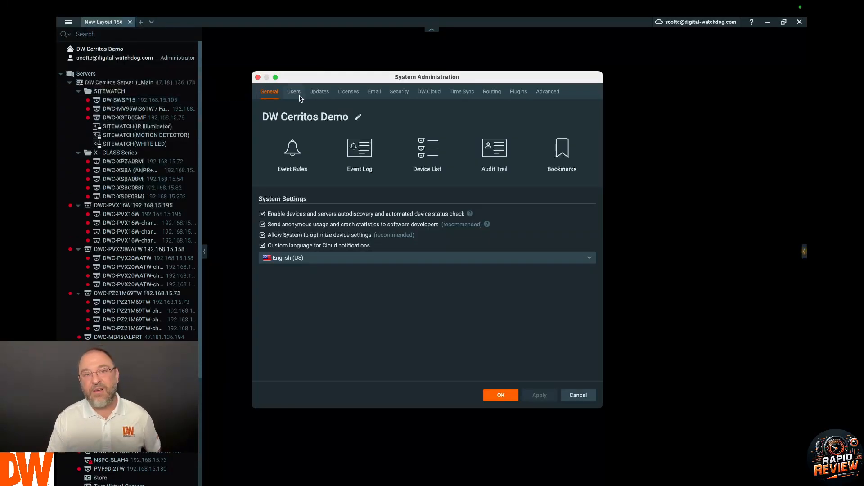
pyautogui.click(318, 92)
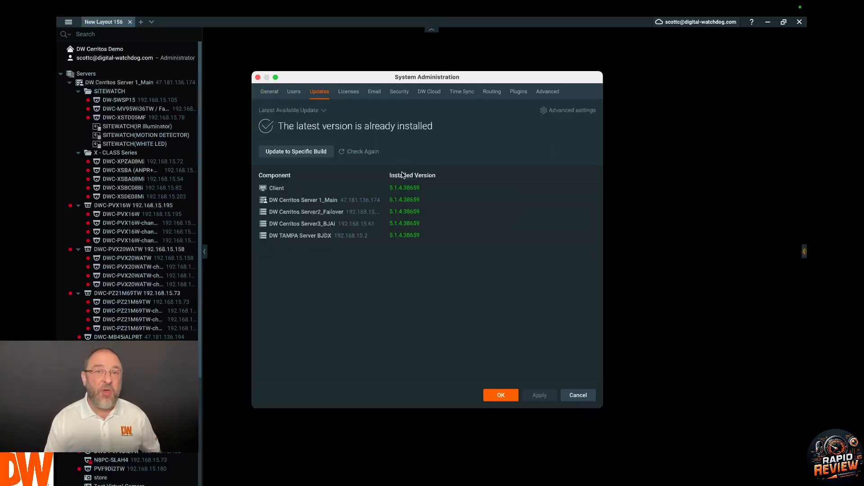
pyautogui.moveTo(418, 160)
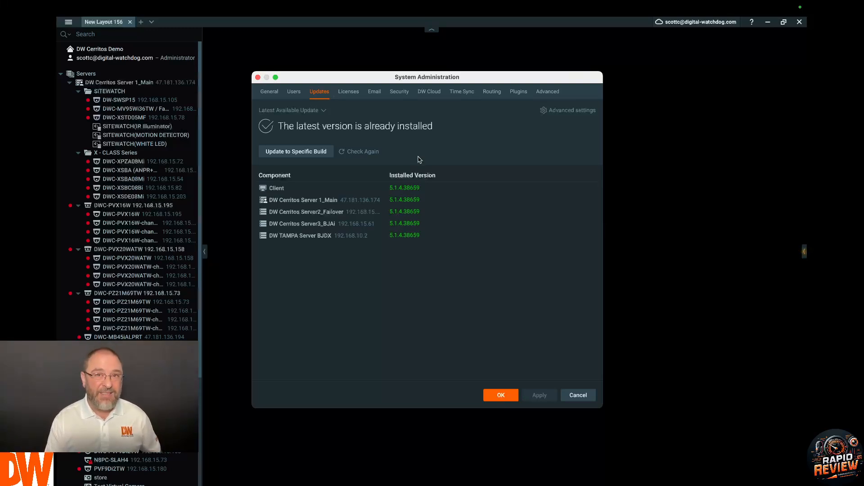
pyautogui.moveTo(405, 215)
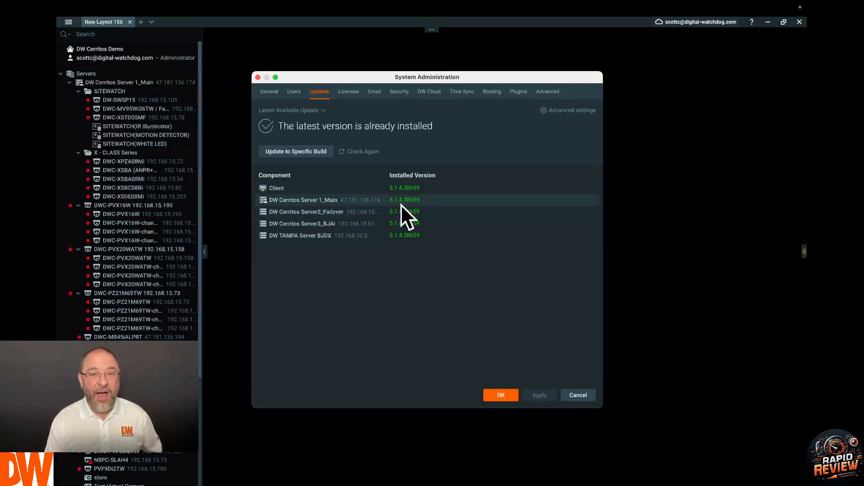
pyautogui.moveTo(408, 235)
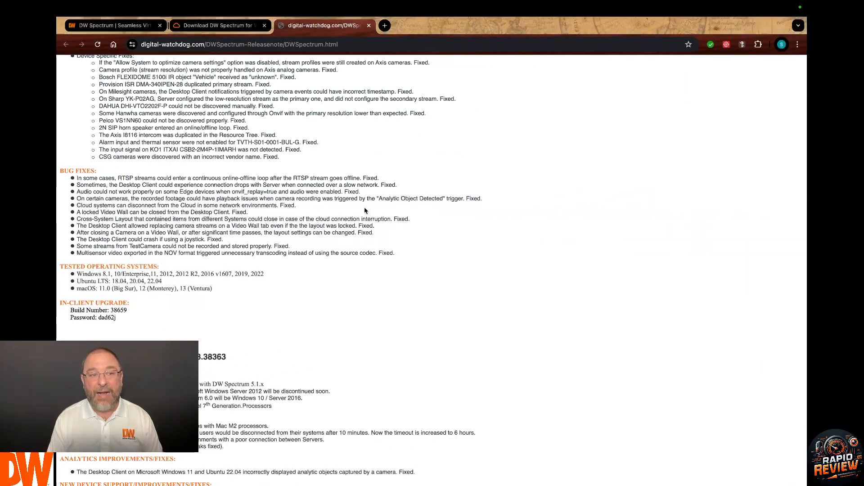
# Scroll the release notes to the in-client upgrade section with build 38659
pyautogui.scroll(3)
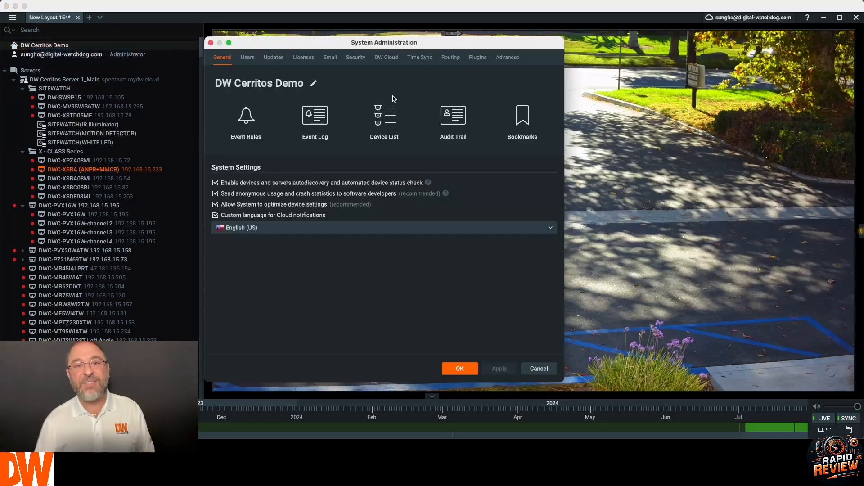
# Request build 3865x via Update to Specific Build for the servers on 5.1.3.38363
pyautogui.click(274, 57)
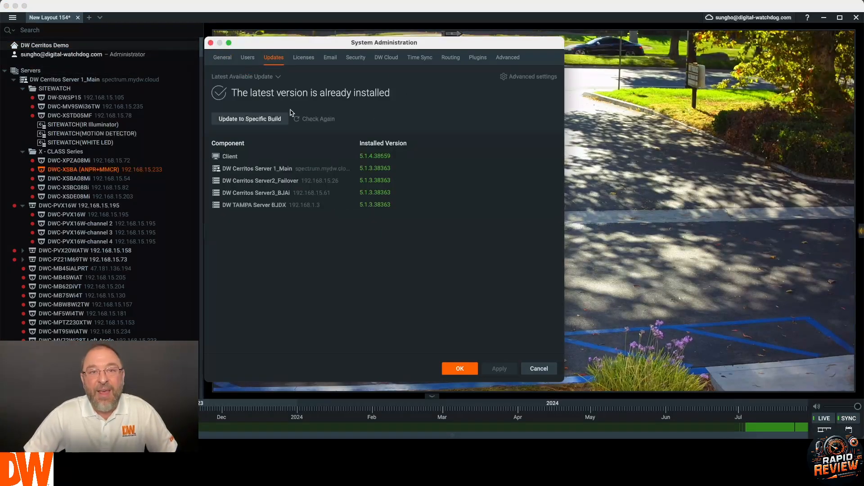
pyautogui.click(249, 119)
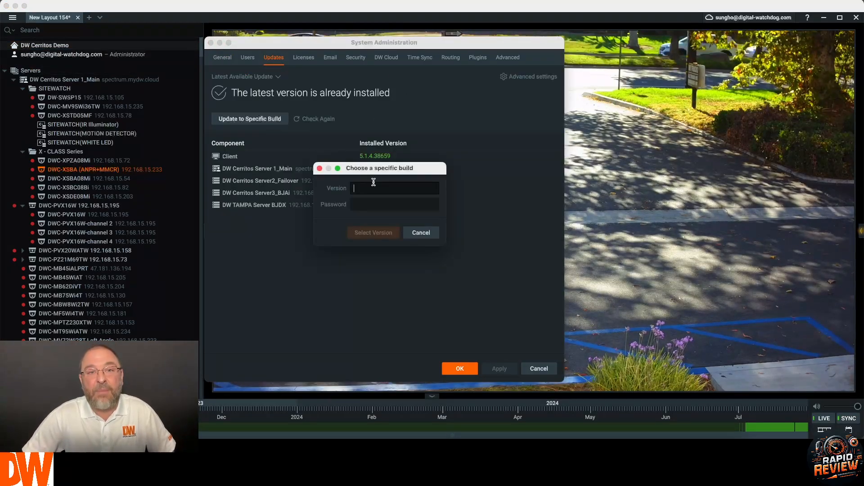
pyautogui.write('3865')
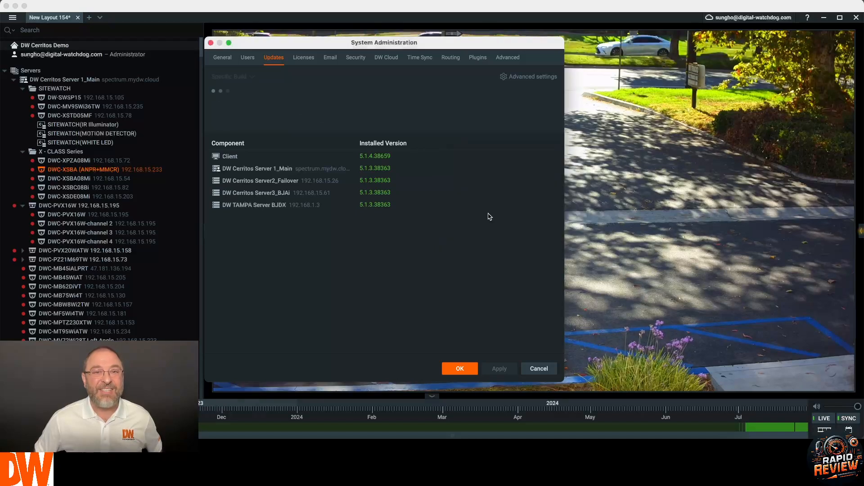
# Download build 5.1.4.38659 to all four servers
pyautogui.click(231, 76)
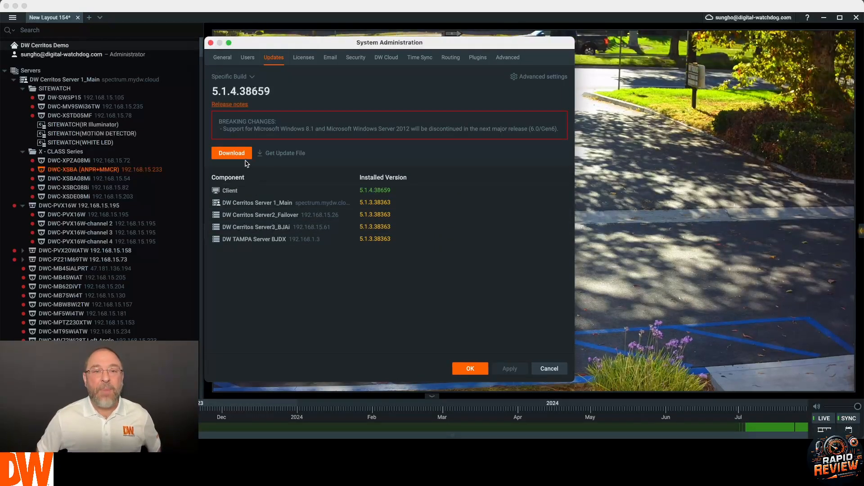
pyautogui.click(232, 153)
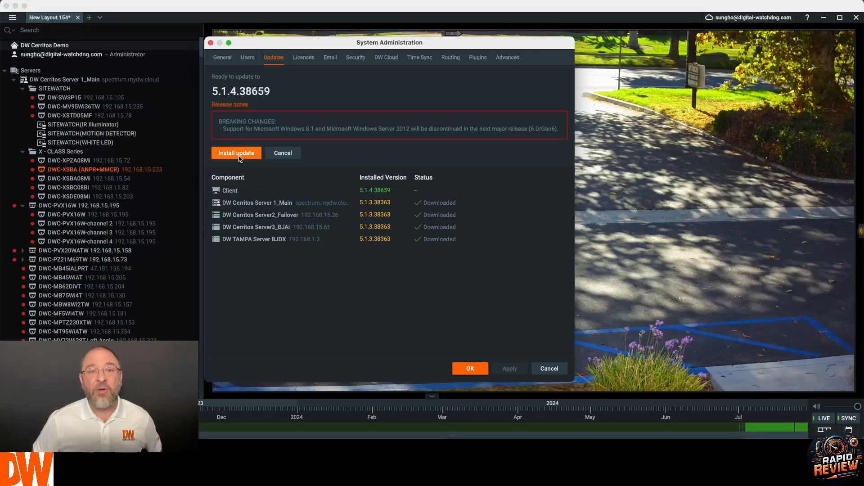
# Install the downloaded 5.1.4.38659 update on all four servers
pyautogui.click(236, 153)
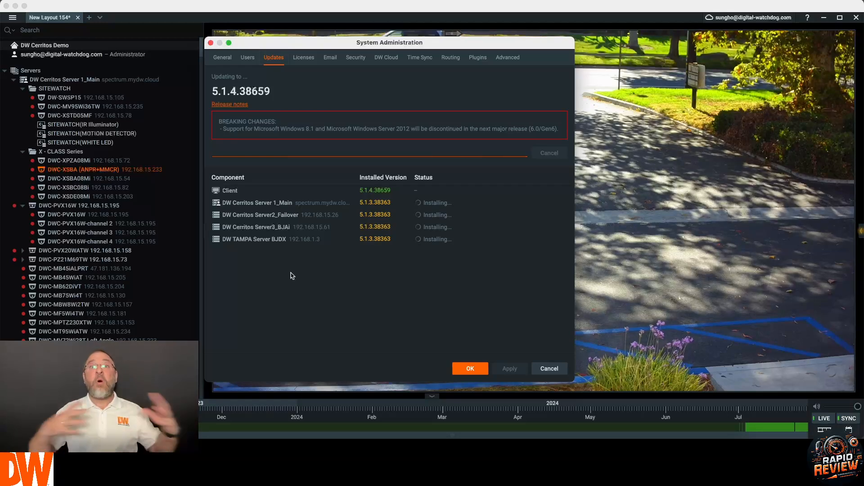
pyautogui.moveTo(371, 268)
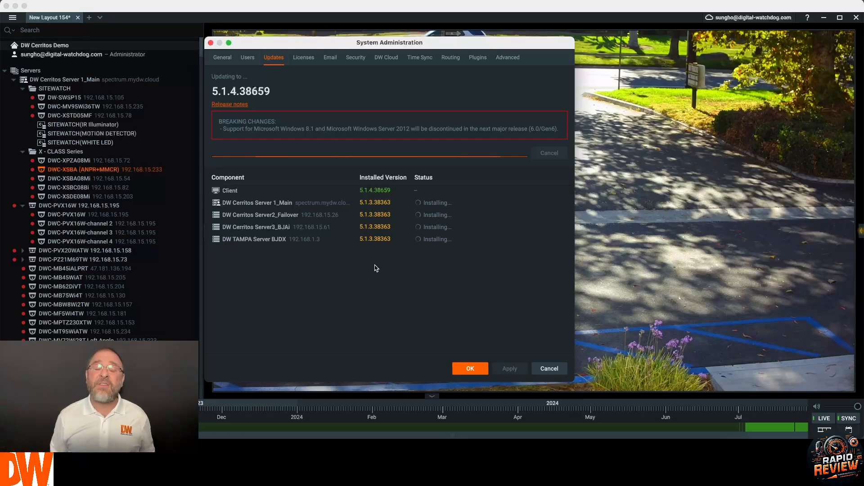
pyautogui.moveTo(352, 216)
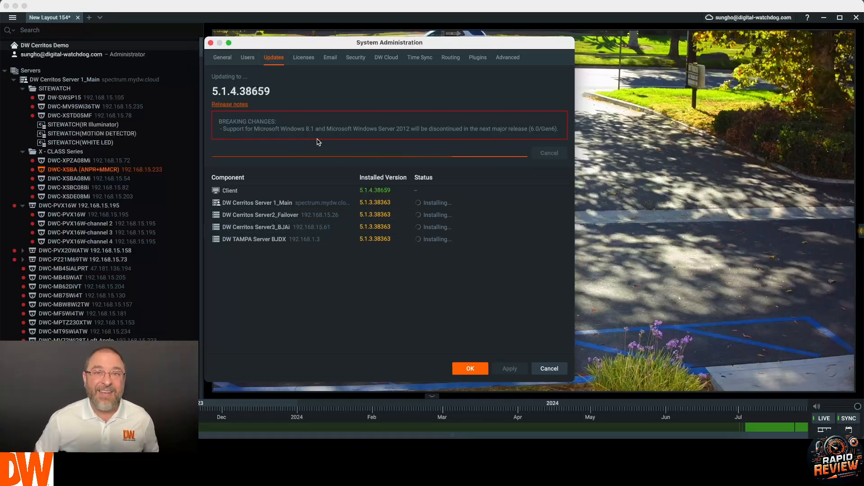
pyautogui.moveTo(516, 142)
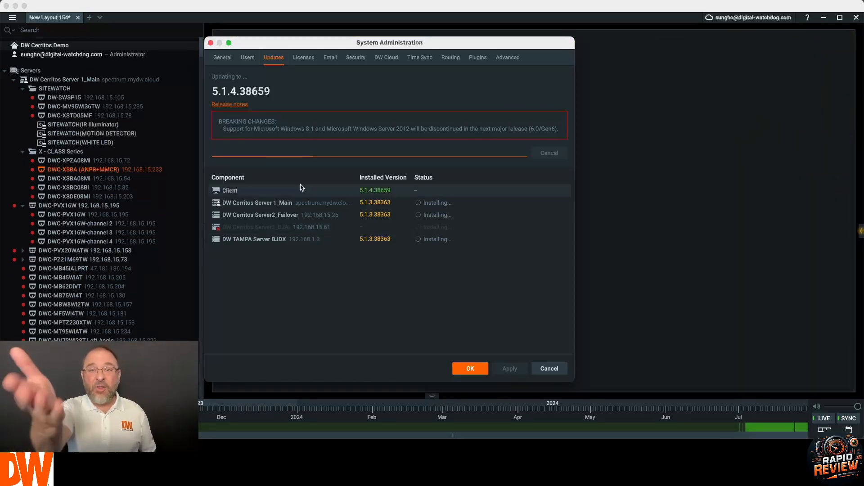
pyautogui.moveTo(382, 90)
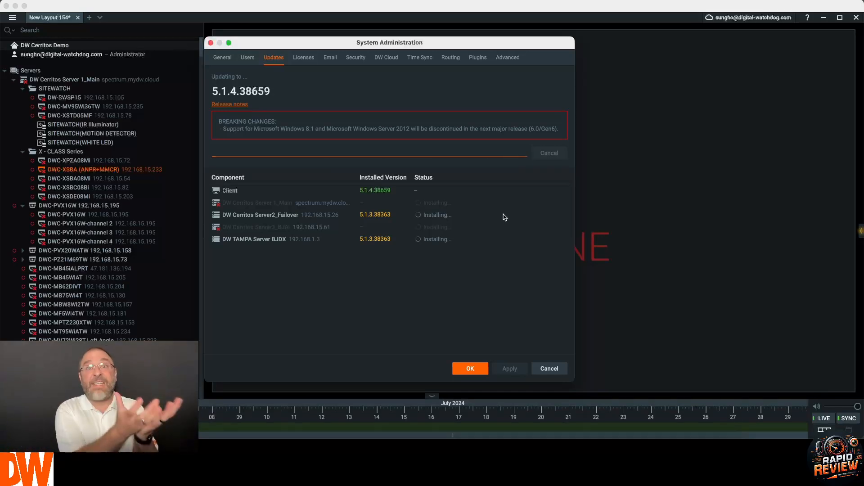
pyautogui.moveTo(498, 214)
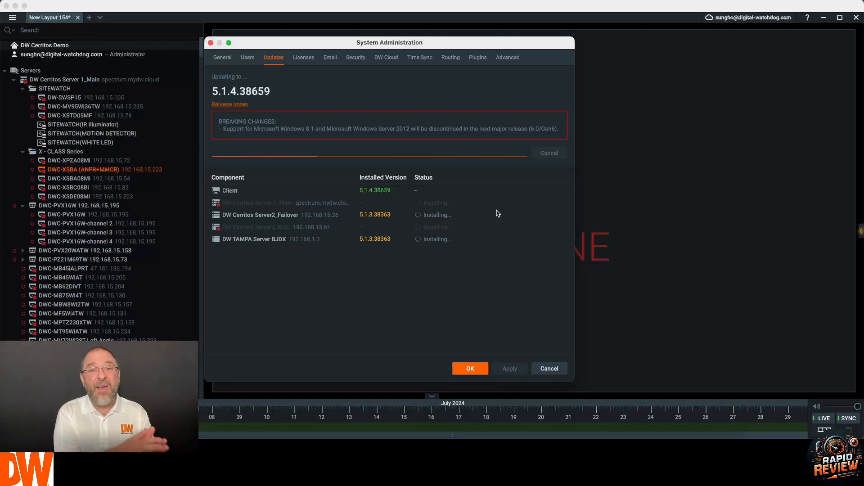
pyautogui.moveTo(403, 288)
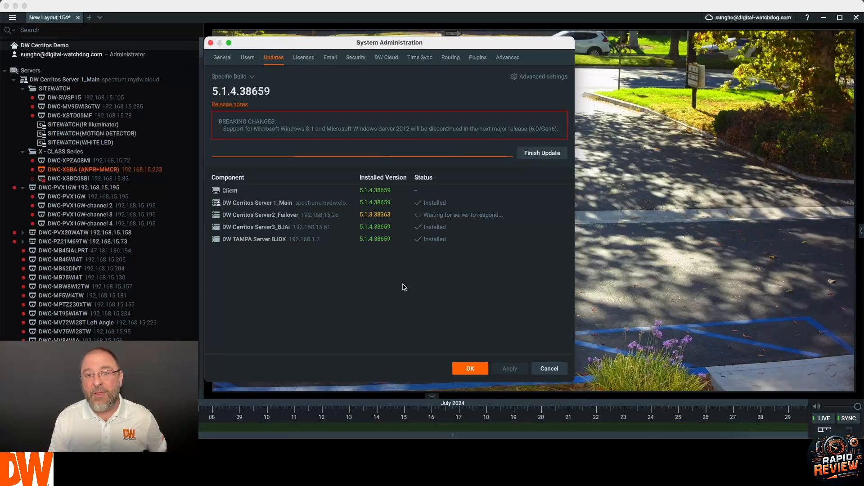
# Finish the update, acknowledge completion, and close System Administration with all servers on 5.1.4.38659
pyautogui.click(541, 153)
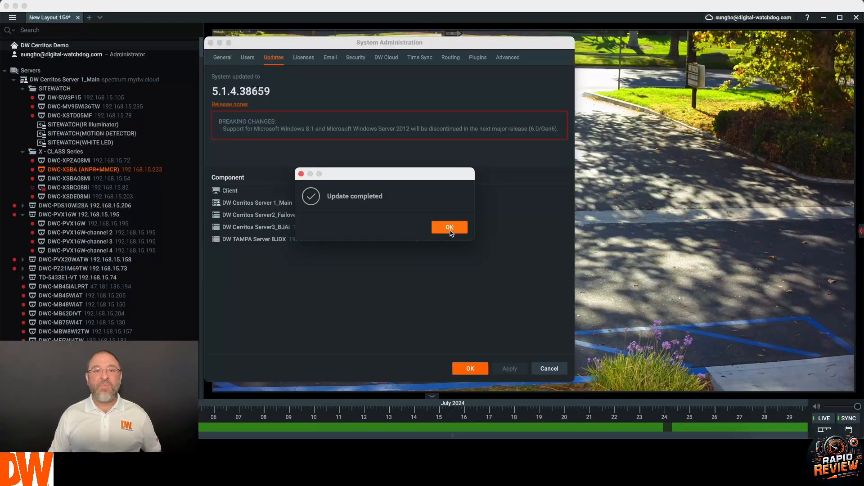
pyautogui.click(449, 227)
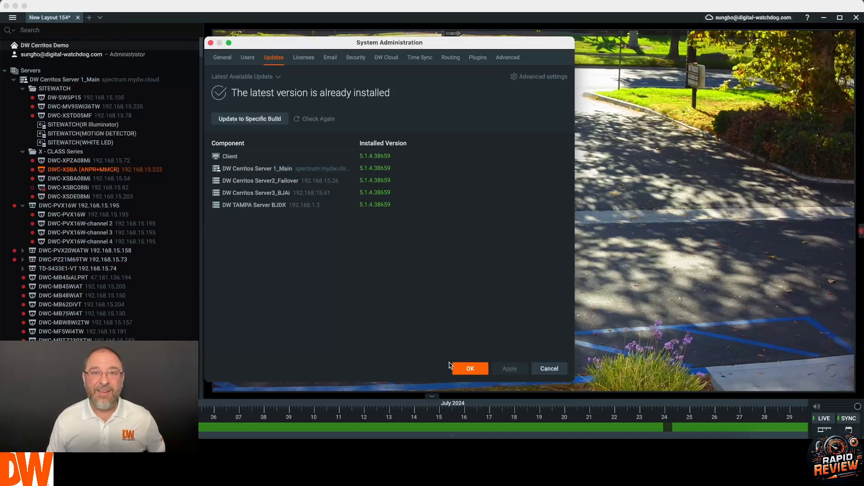
pyautogui.click(469, 368)
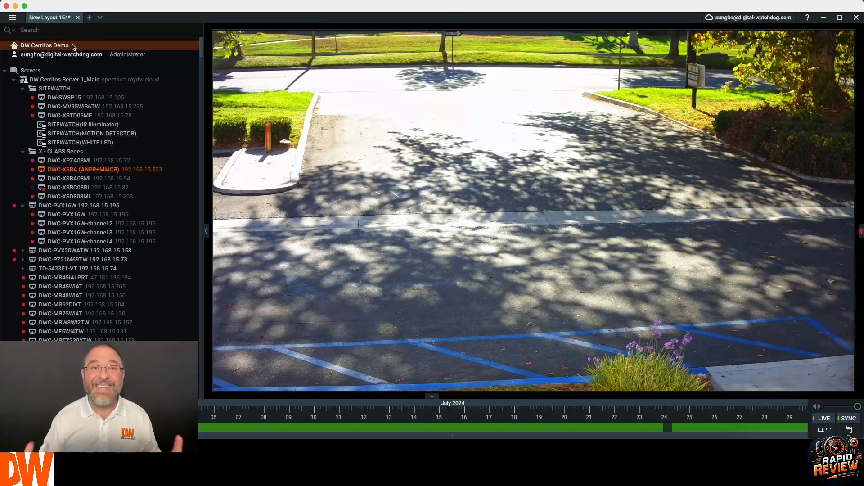
# Show the About window confirming client and all four servers run 5.1.4.38659
pyautogui.click(11, 17)
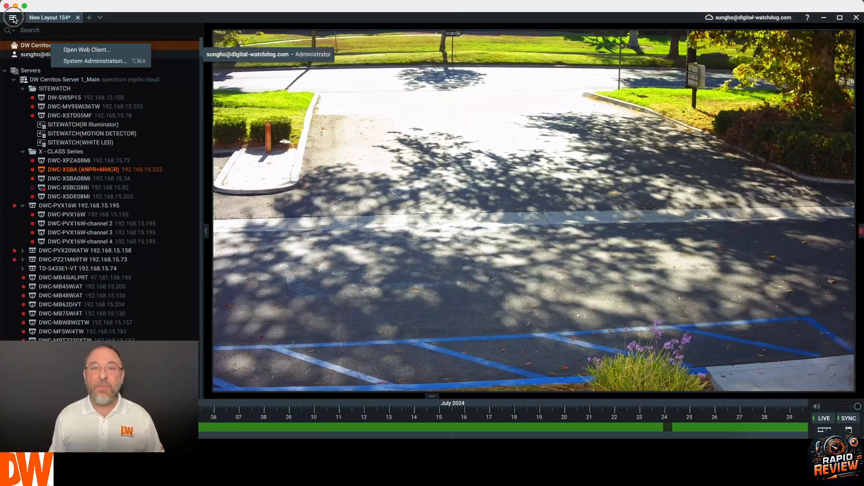
pyautogui.click(11, 17)
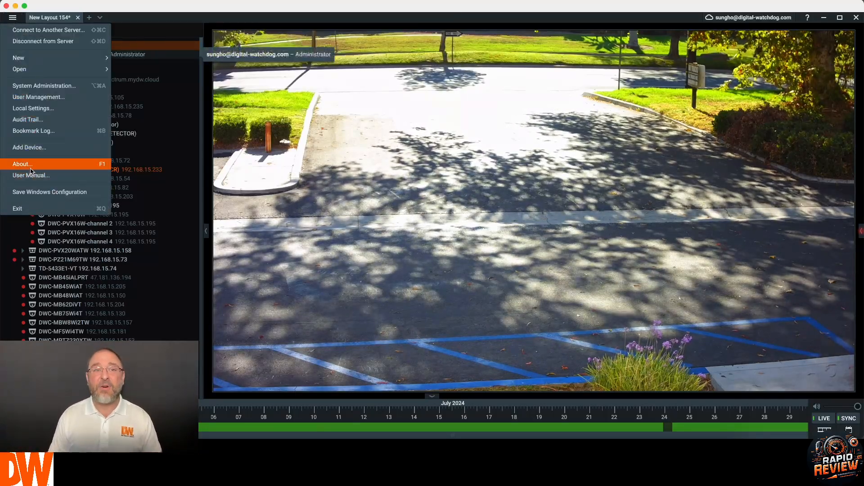
pyautogui.click(22, 164)
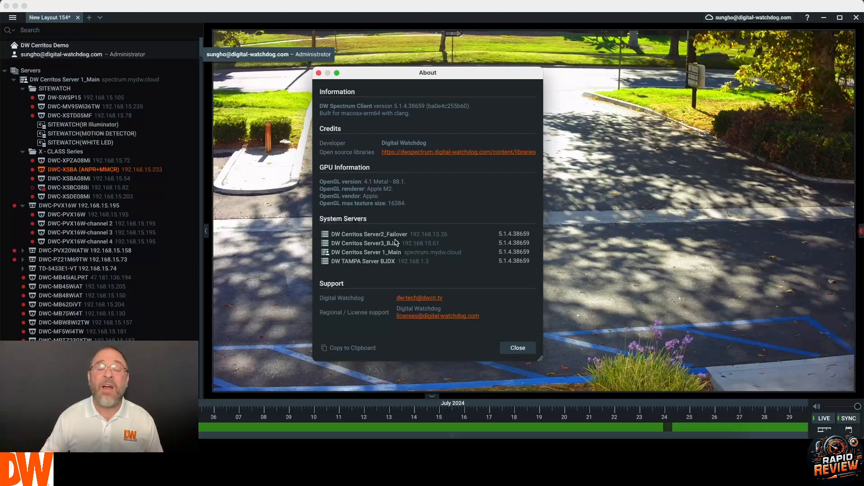